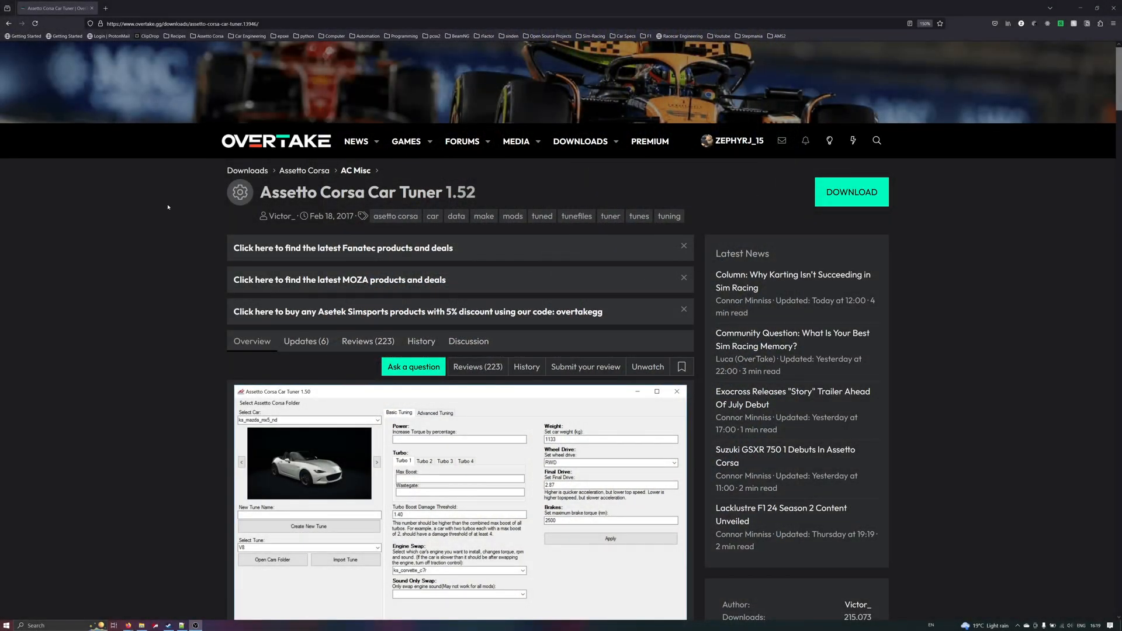
# Step: Name the abarth500 tune 'test', create it and view Abarth 500 EsseEsse test in Content Manager
pyautogui.scroll(-3)
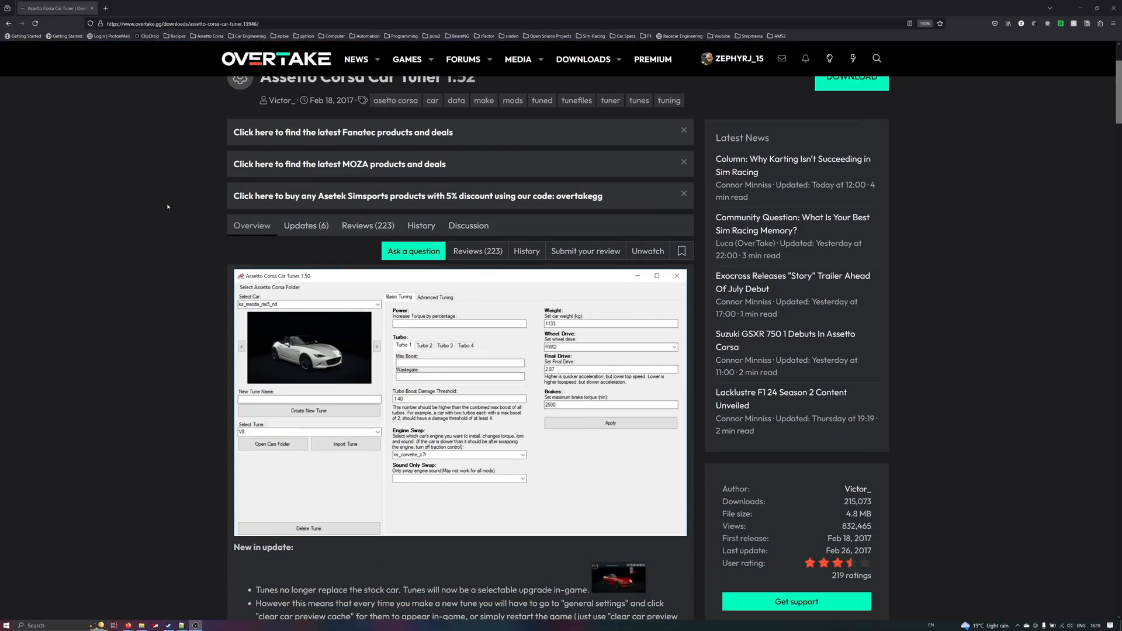
pyautogui.scroll(-3)
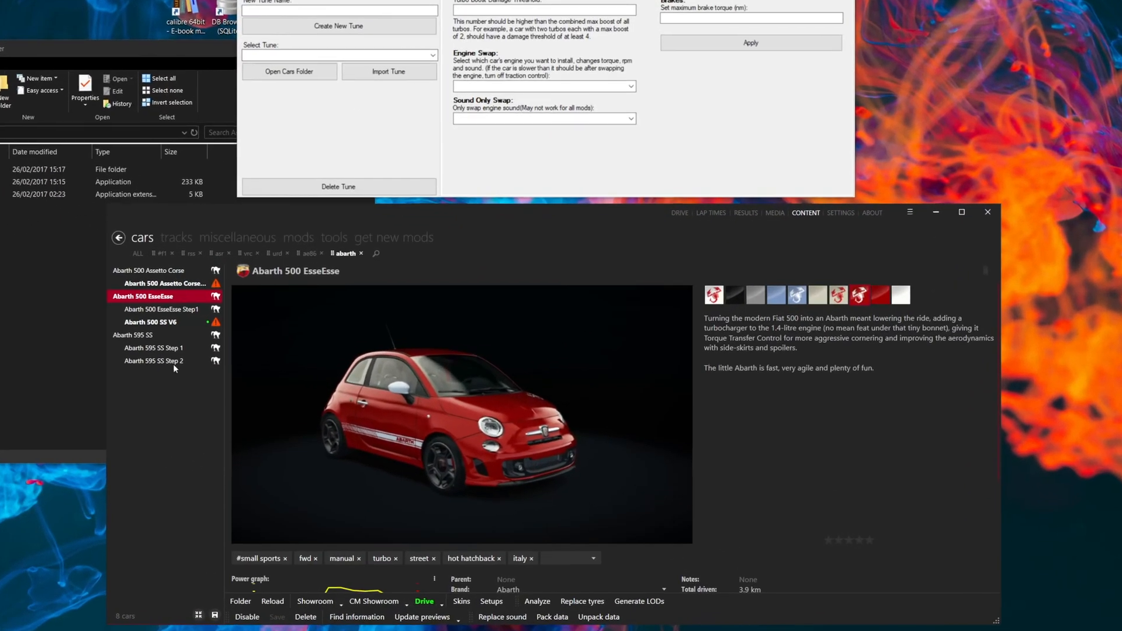
pyautogui.moveTo(151, 321)
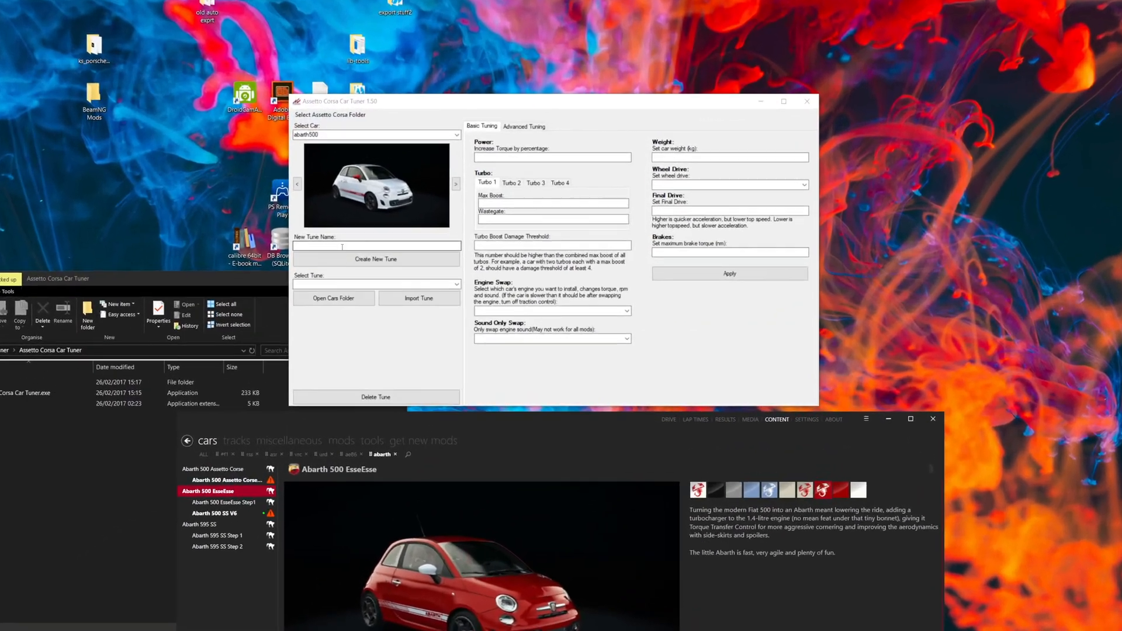
pyautogui.write('test')
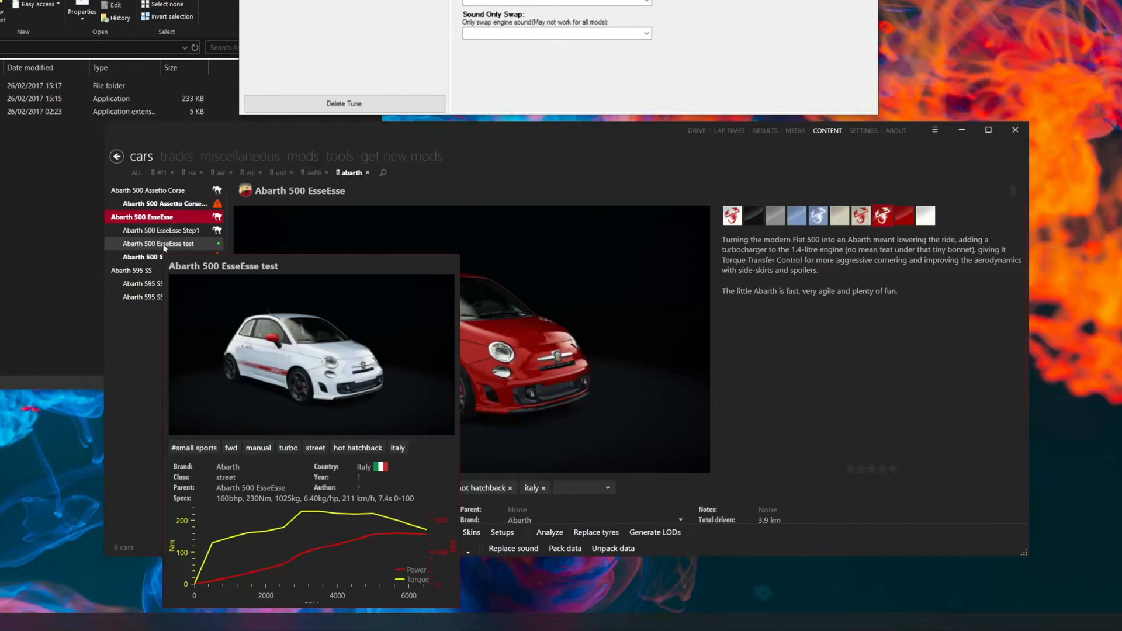
pyautogui.click(158, 243)
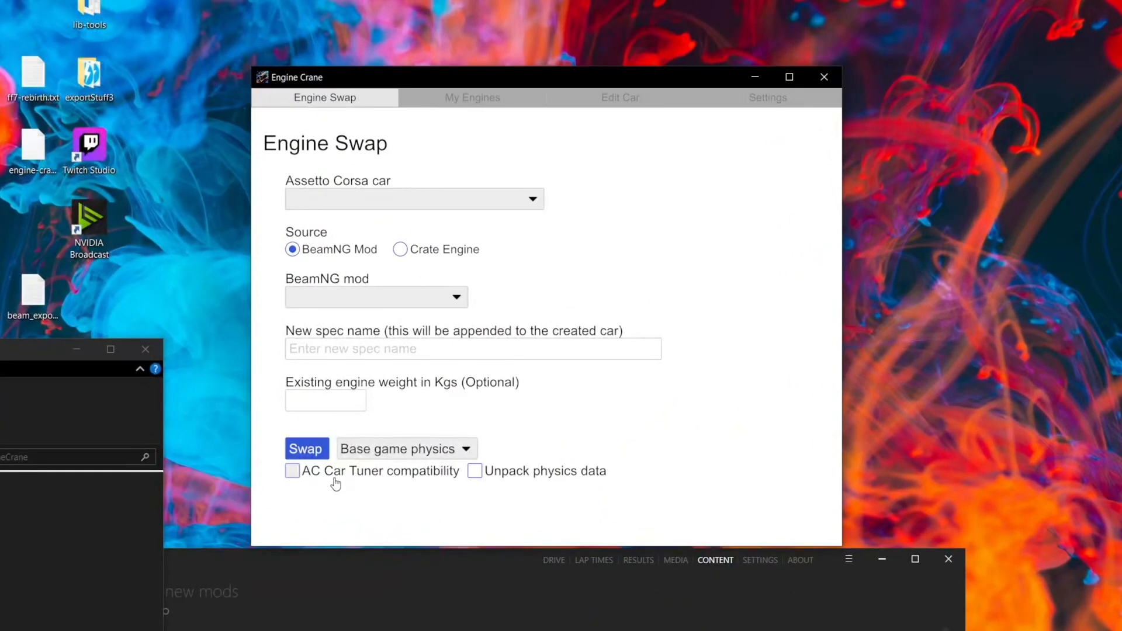
pyautogui.moveTo(337, 478)
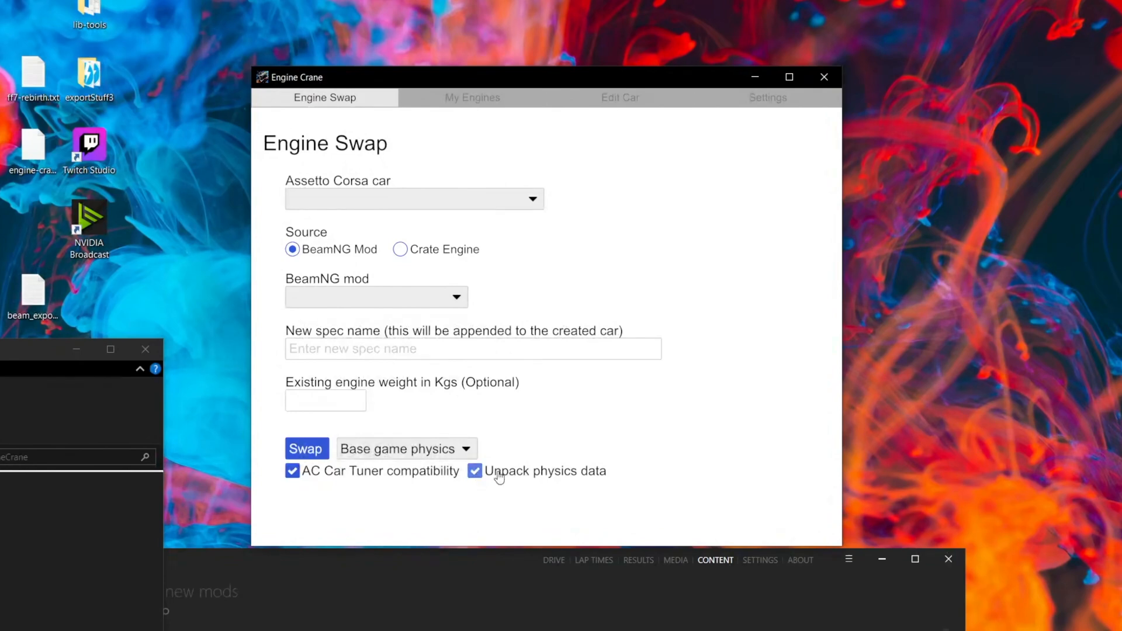
pyautogui.moveTo(406, 493)
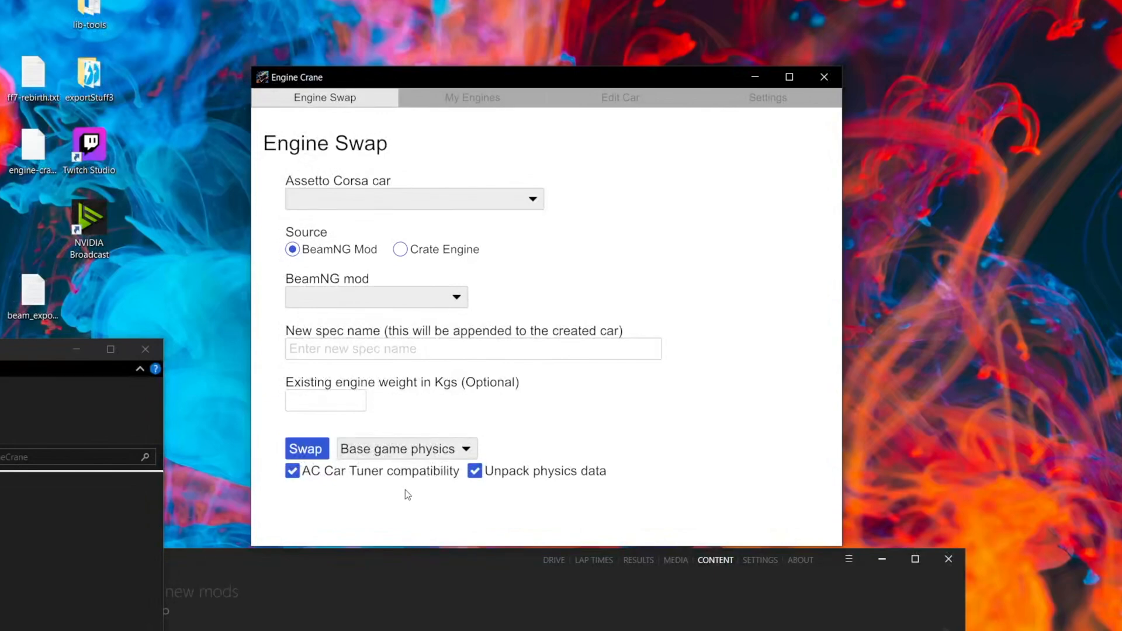
# Step: Choose abarth500 as the swap car and run the I3 Tank Var engine swap
pyautogui.click(414, 199)
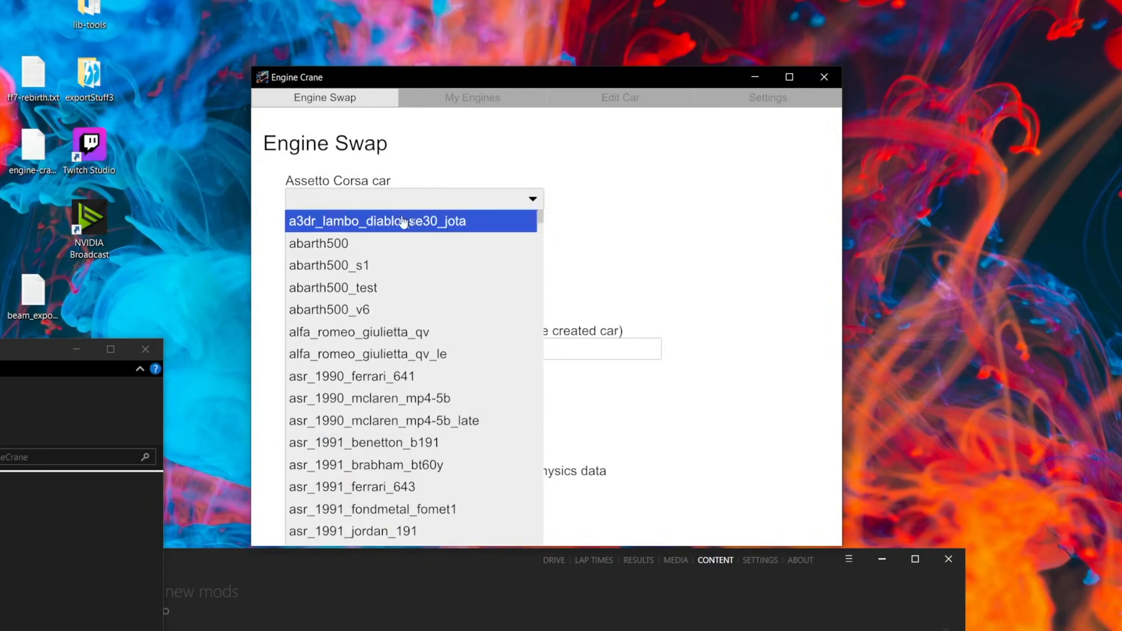
pyautogui.click(317, 243)
pyautogui.write('I3')
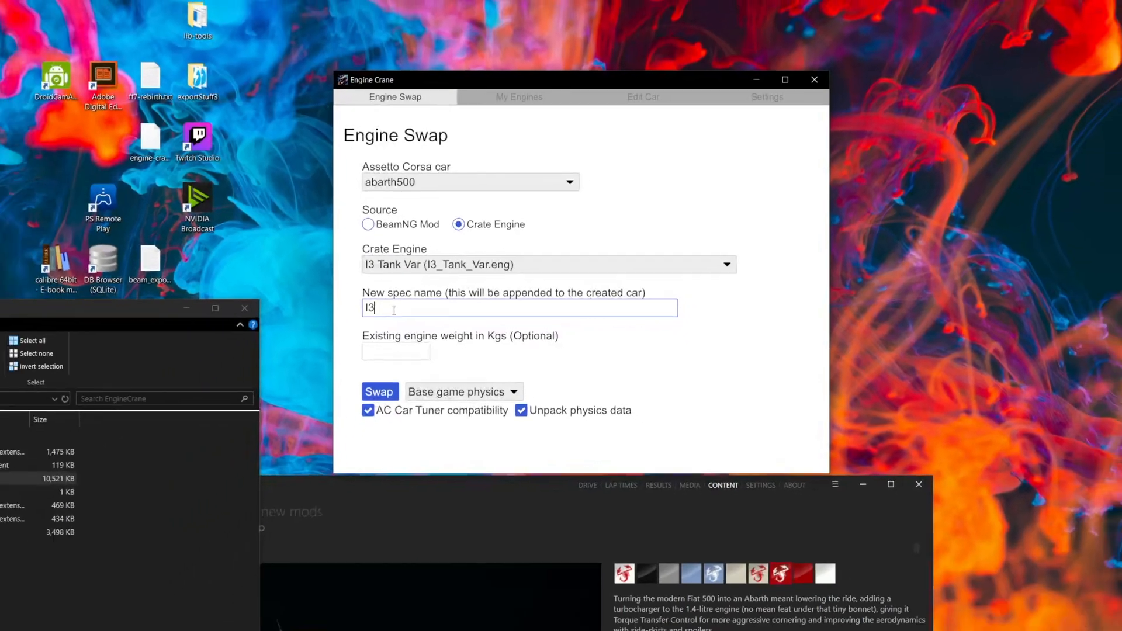
pyautogui.click(378, 392)
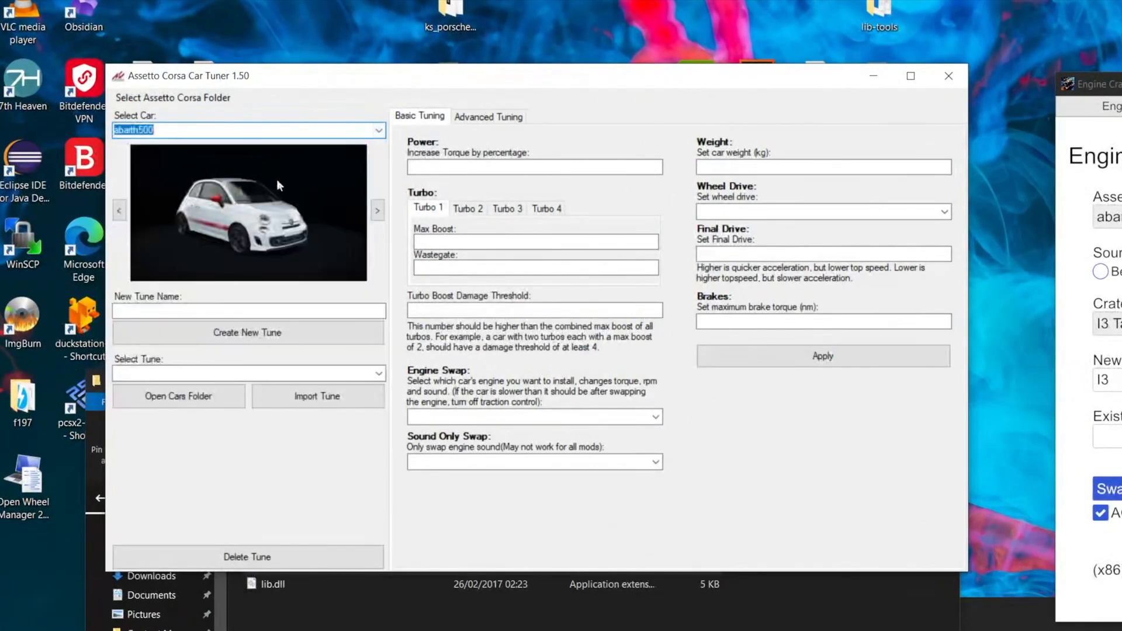
# Step: Load the abarth500's I3 tune and list its editable raw files under Advanced Tuning
pyautogui.click(377, 372)
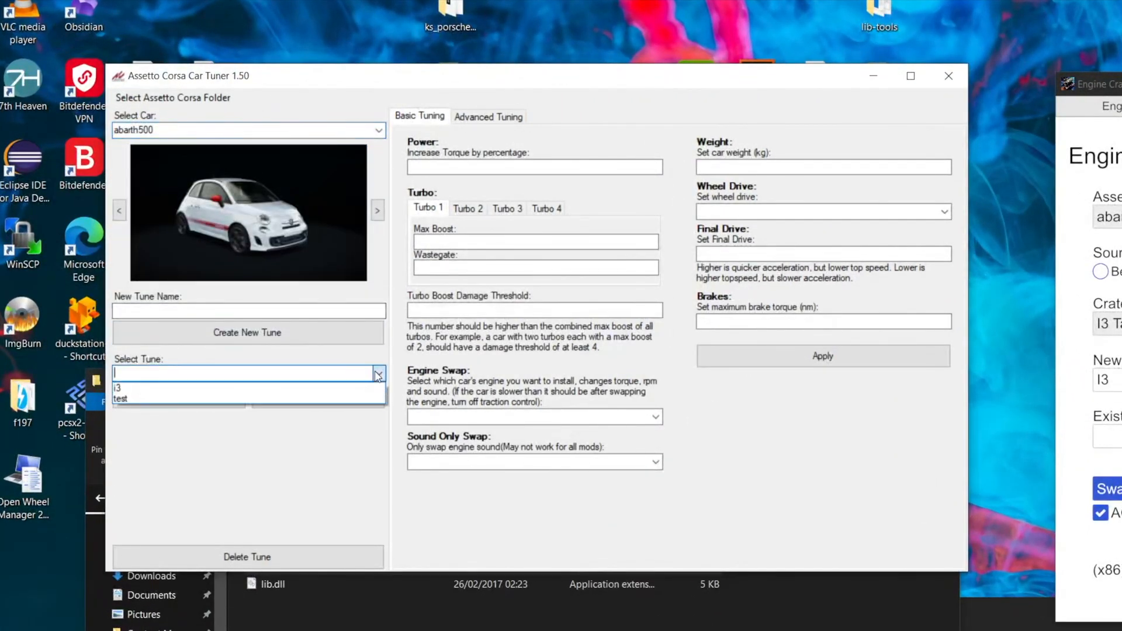
pyautogui.moveTo(244, 388)
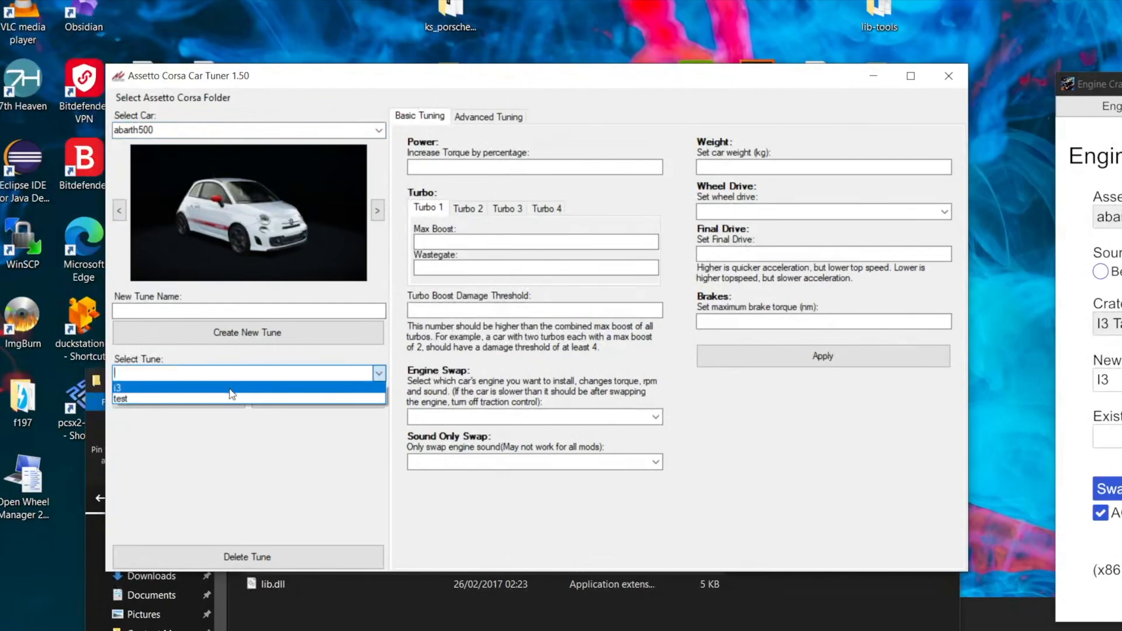
pyautogui.click(117, 386)
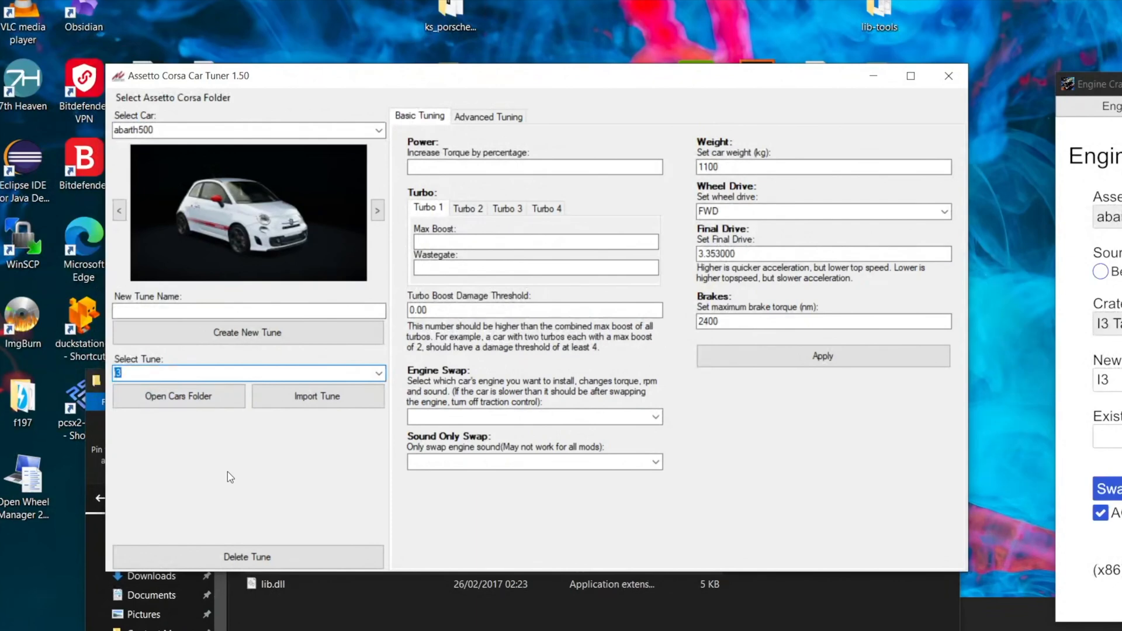
pyautogui.moveTo(506, 98)
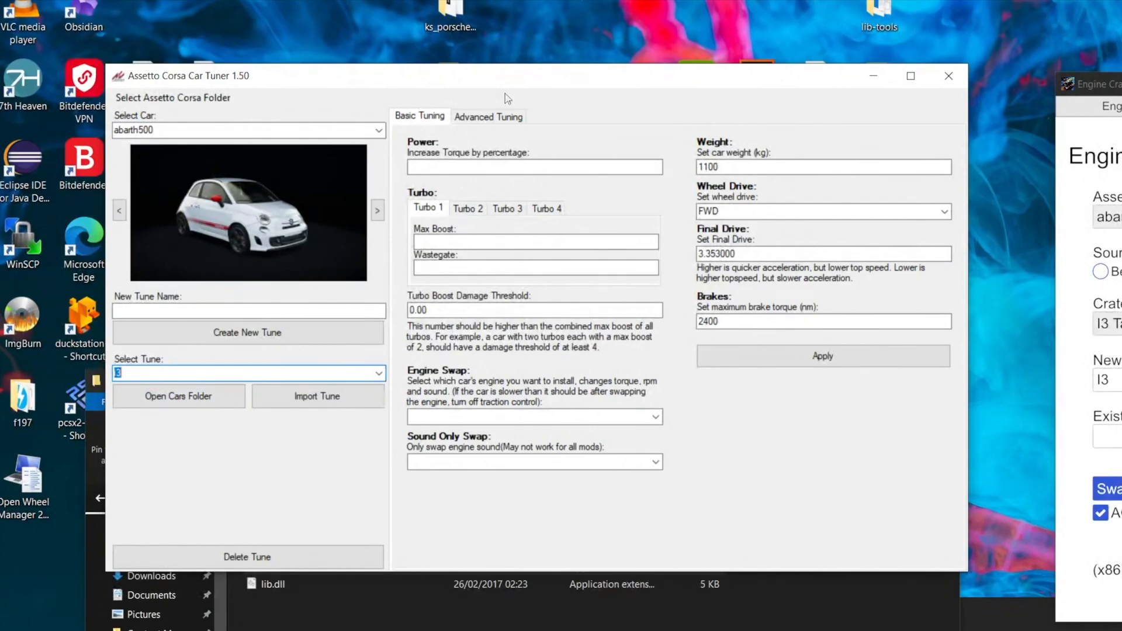
pyautogui.click(489, 116)
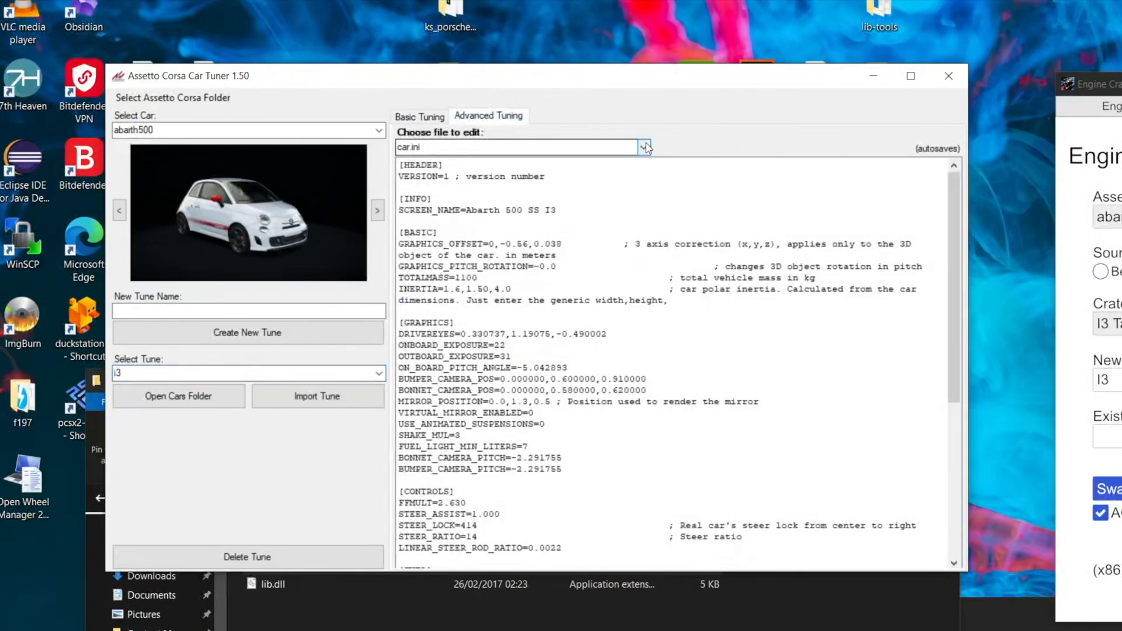
pyautogui.click(643, 147)
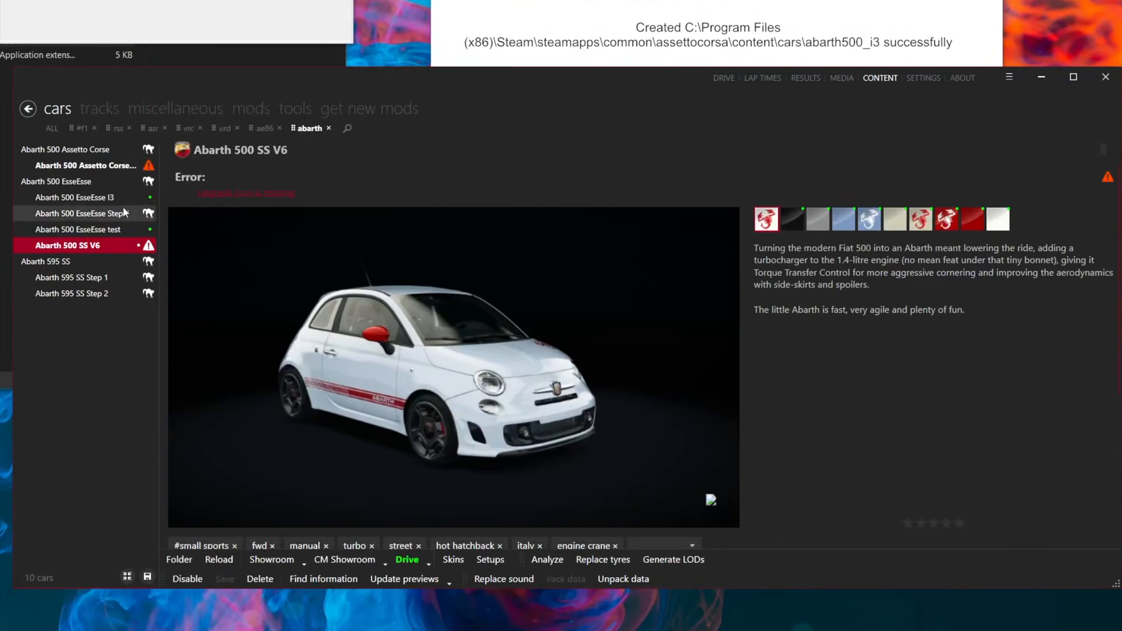
# Step: Select Abarth 500 EsseEsse I3 in Content Manager's cars list to view its page
pyautogui.click(73, 198)
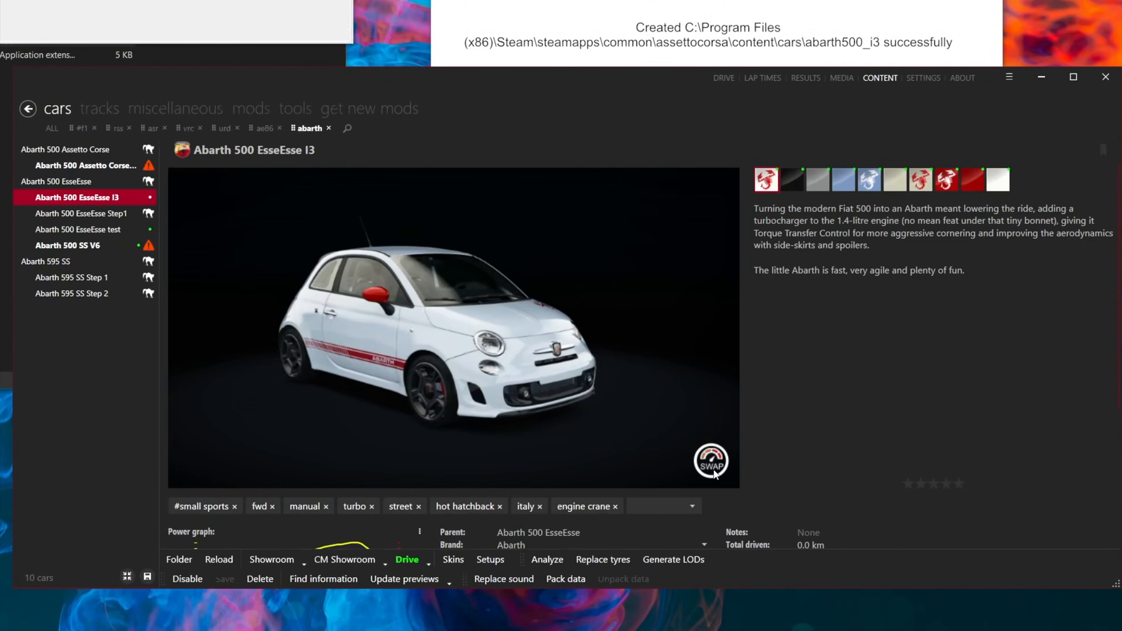
pyautogui.moveTo(64, 441)
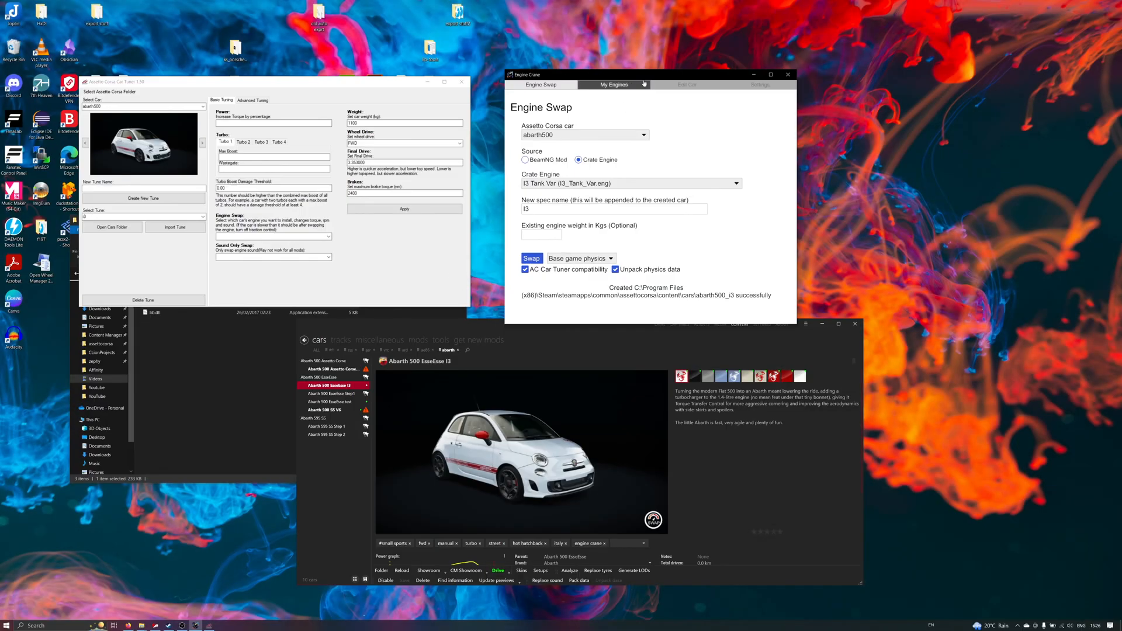
# Step: Choose abarth500_test for editing in Engine Crane while loading its test tune in Car Tuner
pyautogui.click(686, 85)
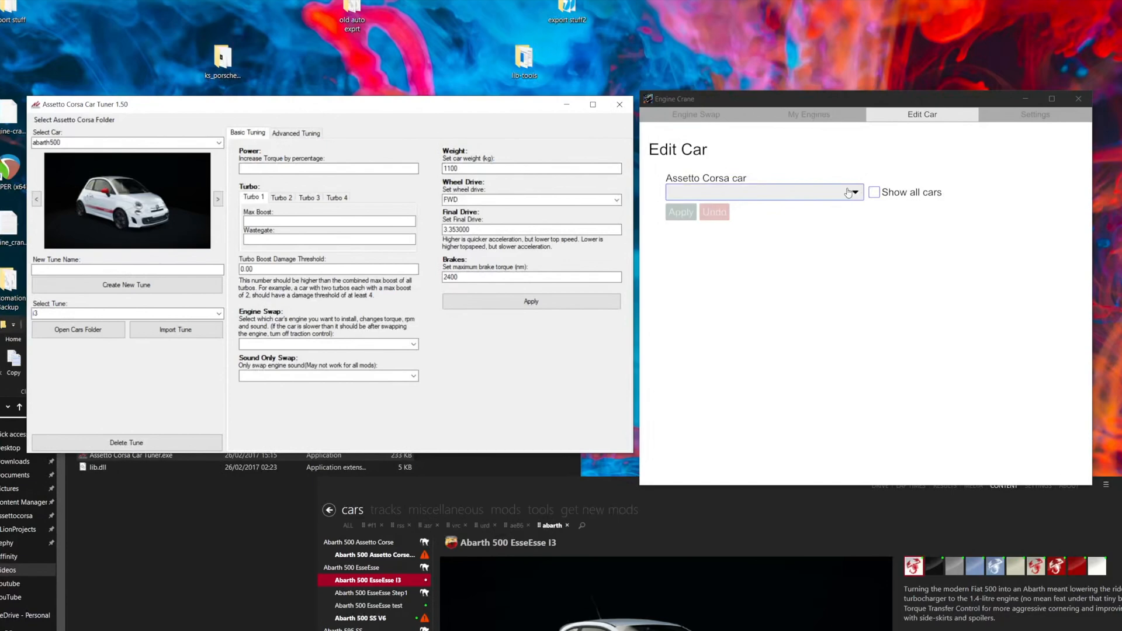
pyautogui.click(849, 191)
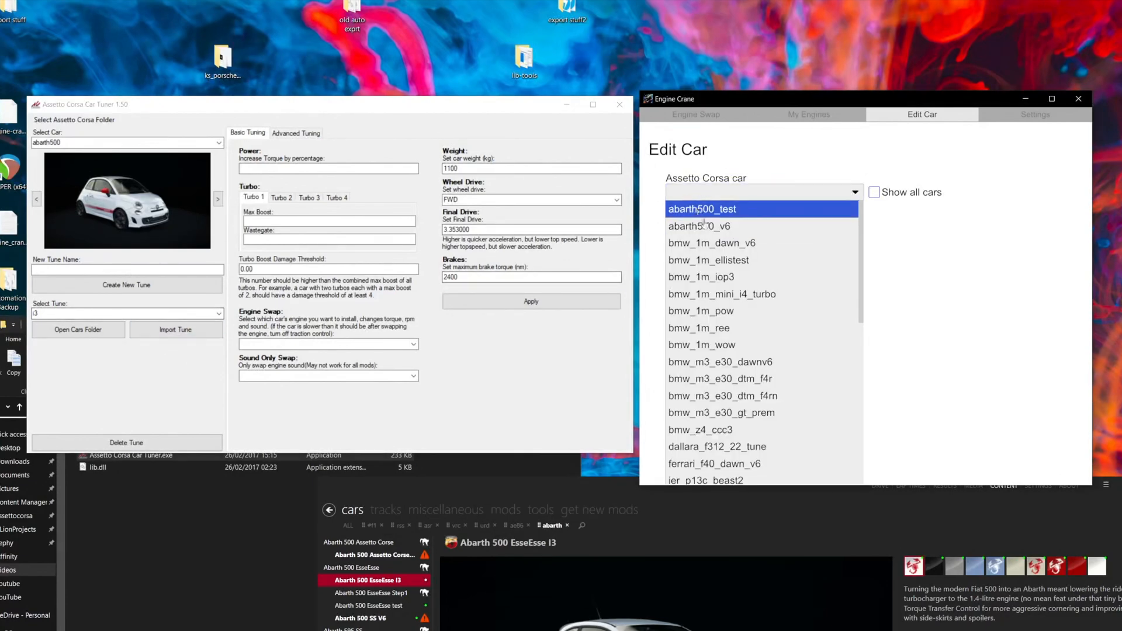
pyautogui.click(710, 243)
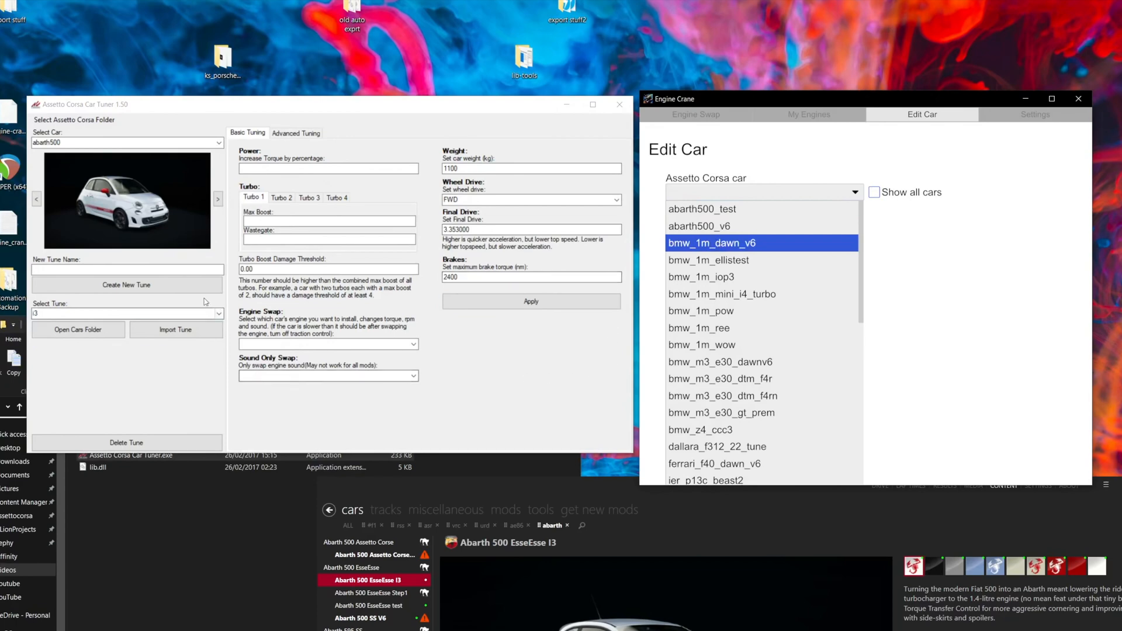
pyautogui.click(125, 313)
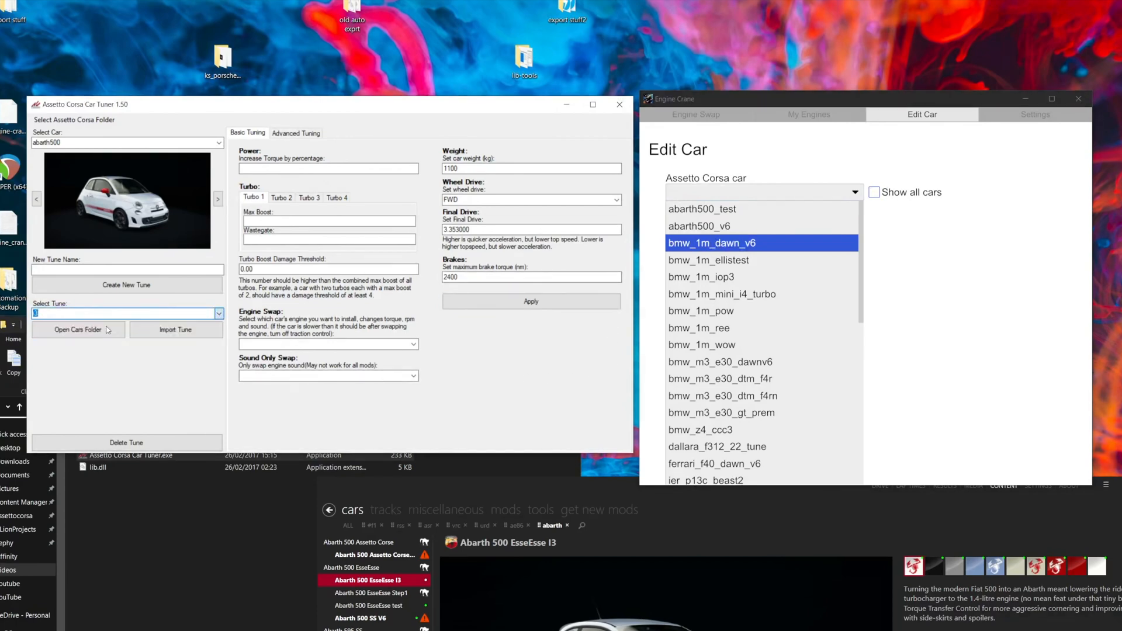
pyautogui.click(701, 208)
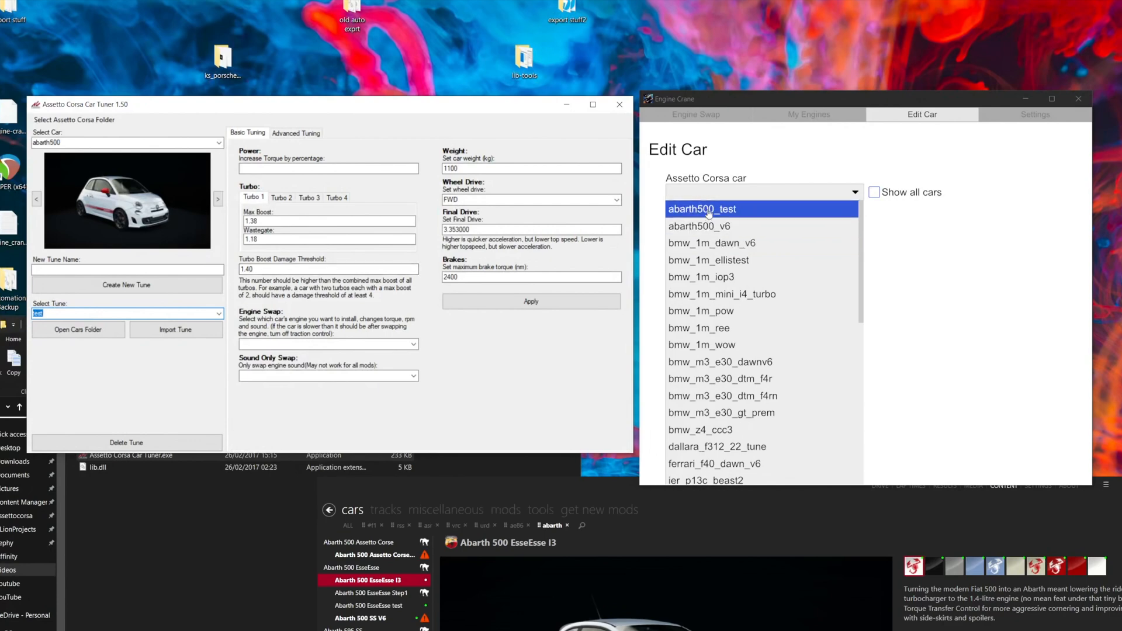
pyautogui.click(702, 208)
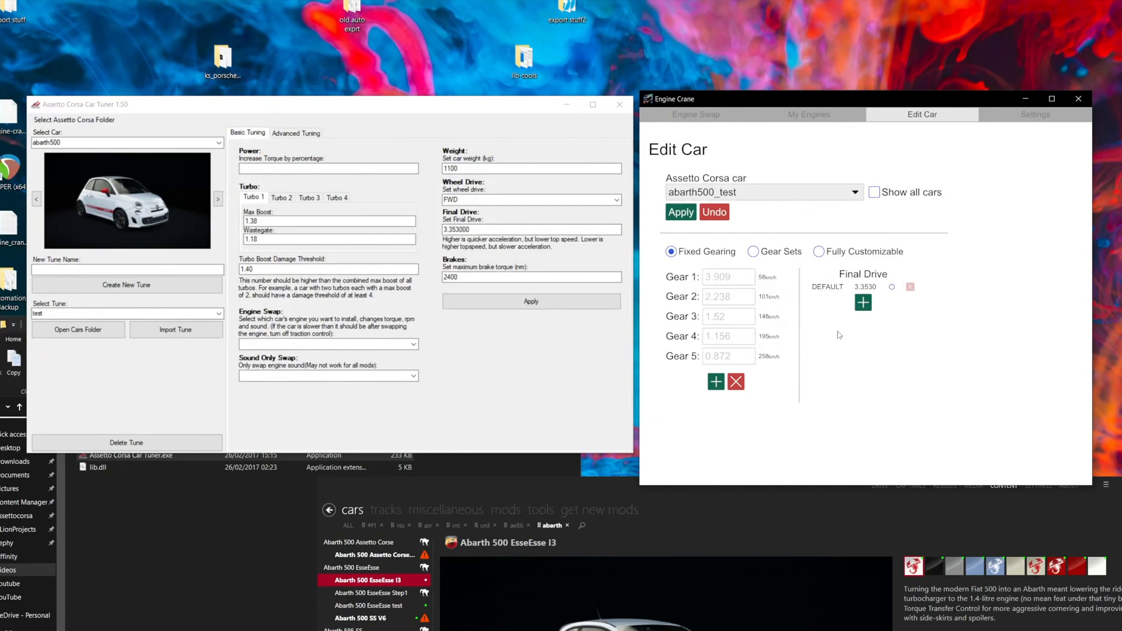
# Step: Switch abarth500_test to multiple gear sets and add GEARSET_1 beside the default
pyautogui.click(753, 251)
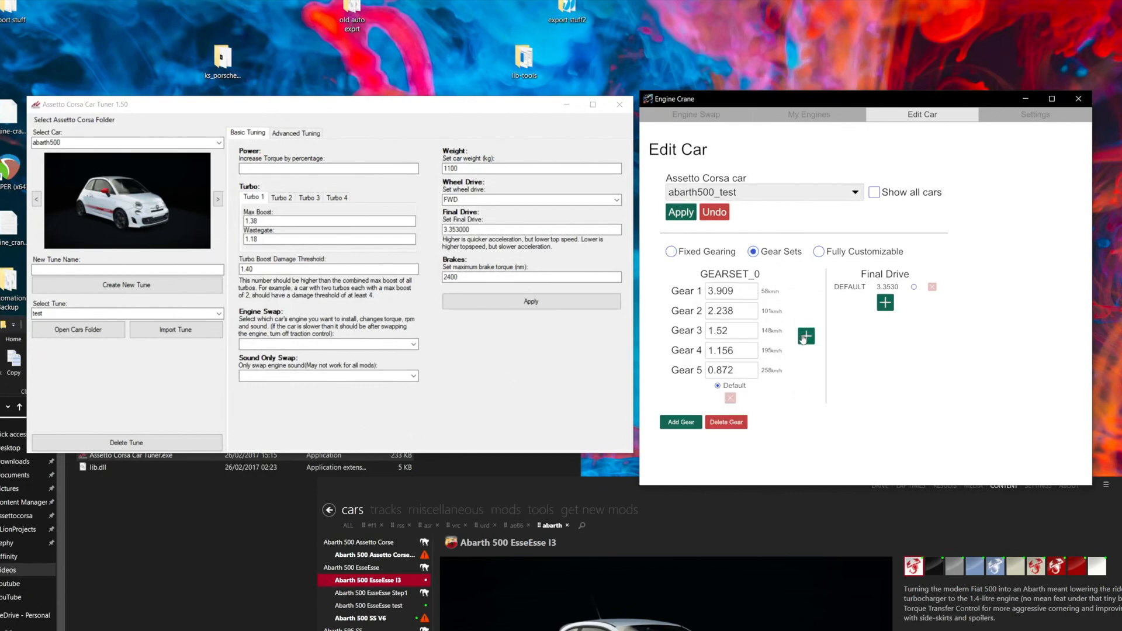
pyautogui.click(805, 336)
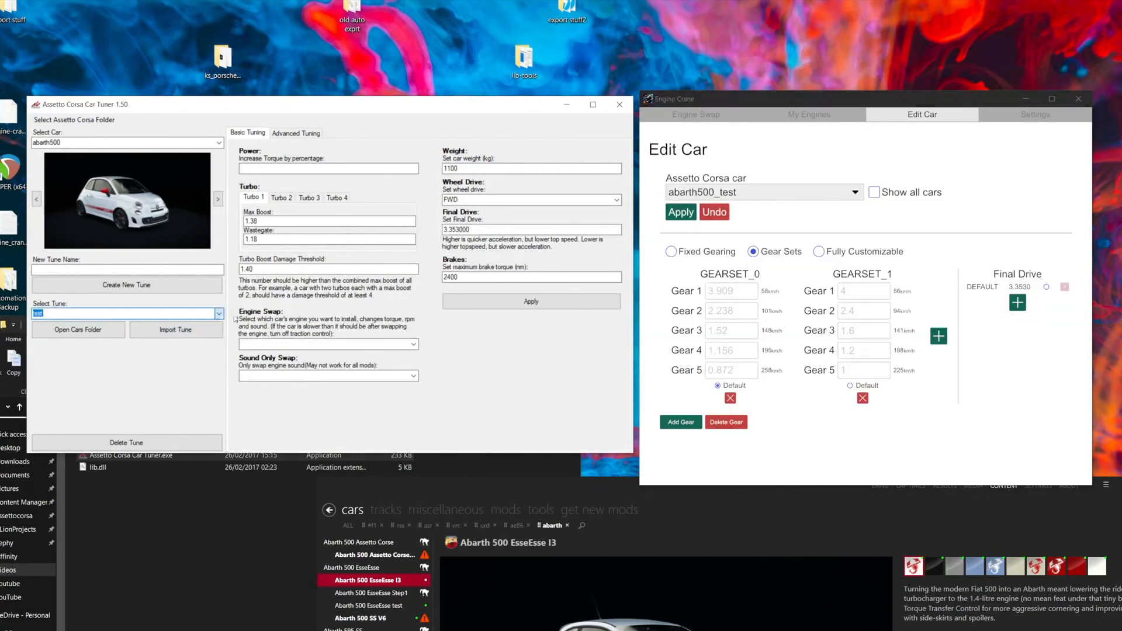
pyautogui.click(295, 132)
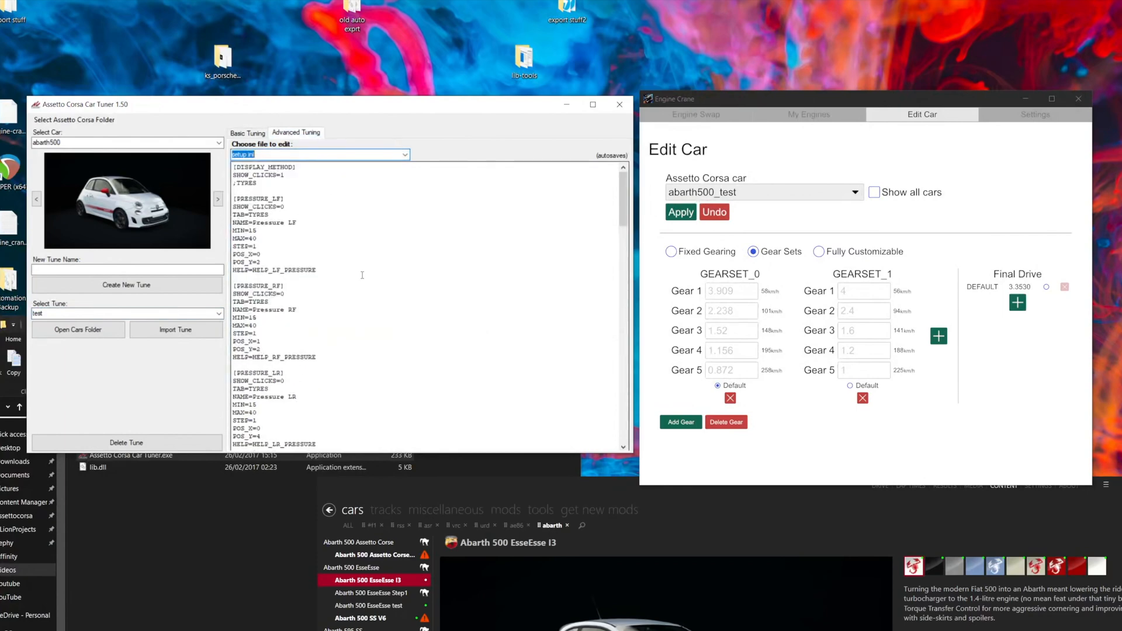
# Step: Scroll through the test tune's setup.ini contents
pyautogui.scroll(-3)
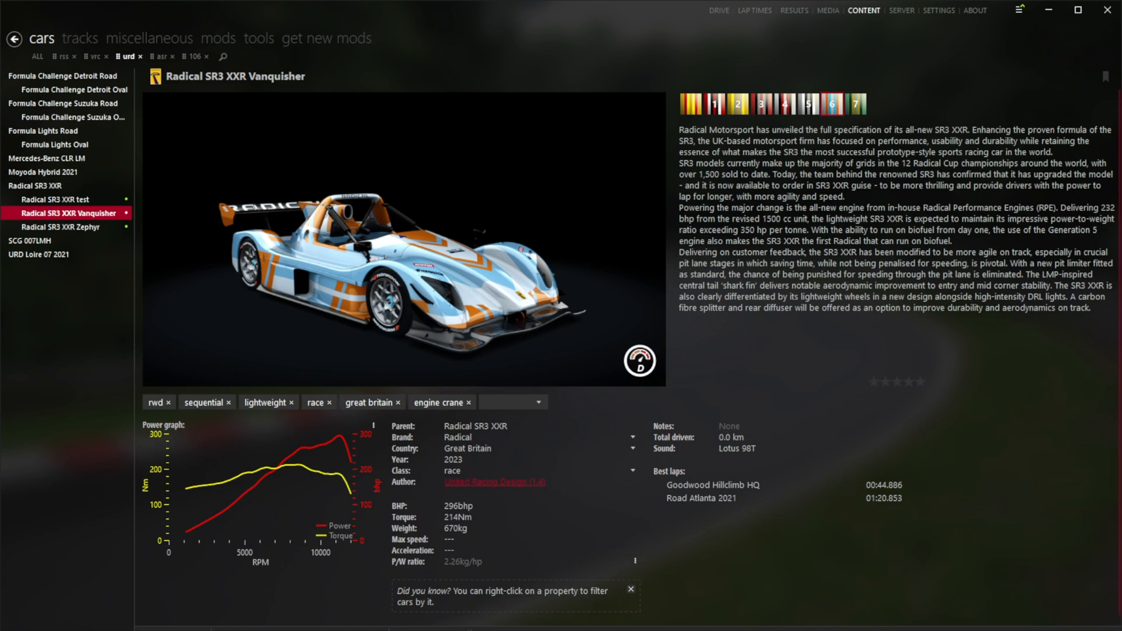
pyautogui.moveTo(798, 593)
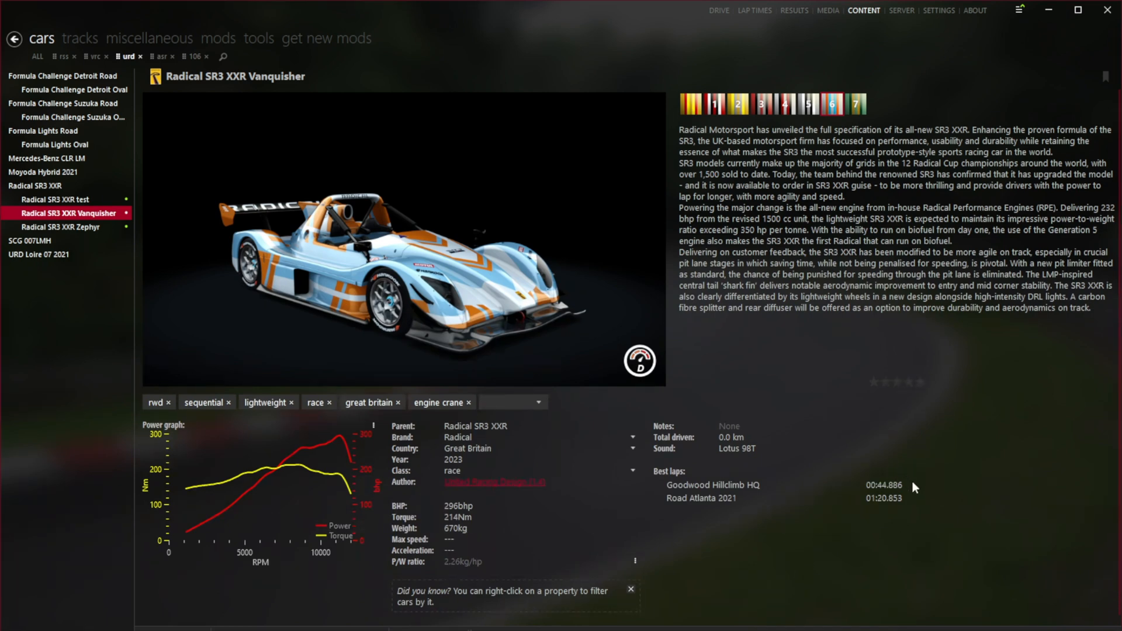
pyautogui.moveTo(850, 523)
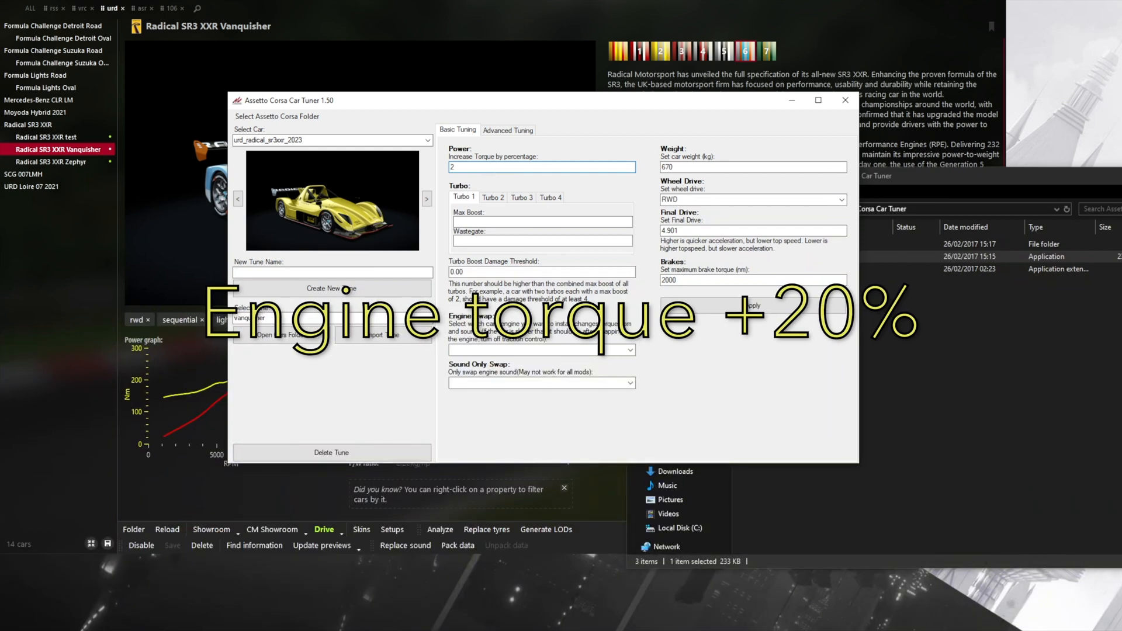
# Step: Enter a 20 percent torque increase and 2500 Nm maximum brake torque for the vanquisher tune
pyautogui.write('0')
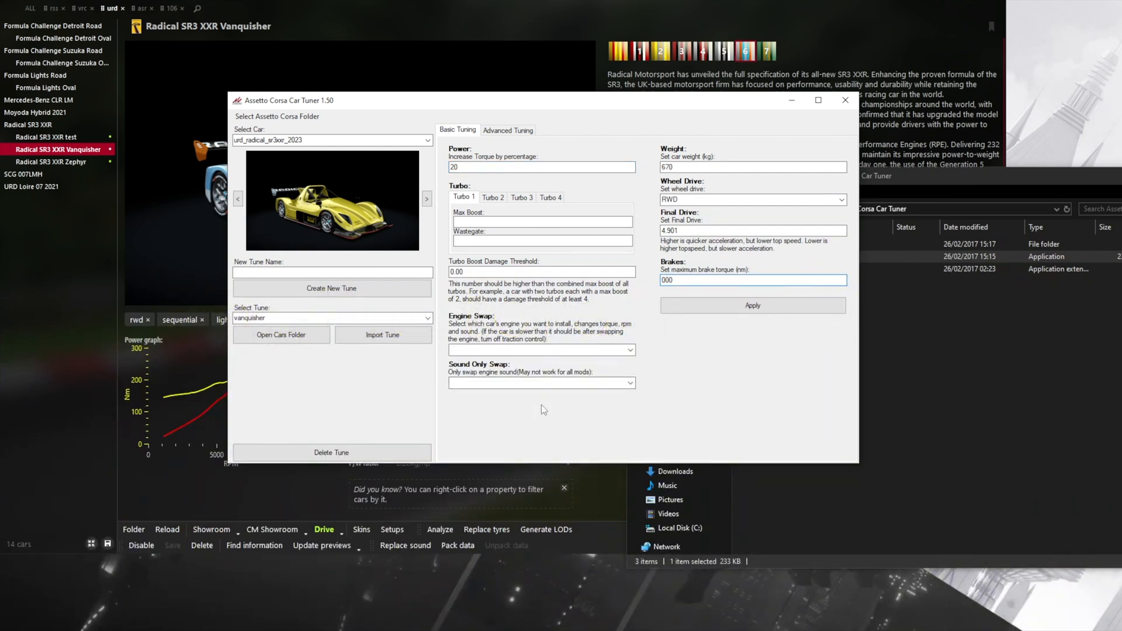
pyautogui.write('2500')
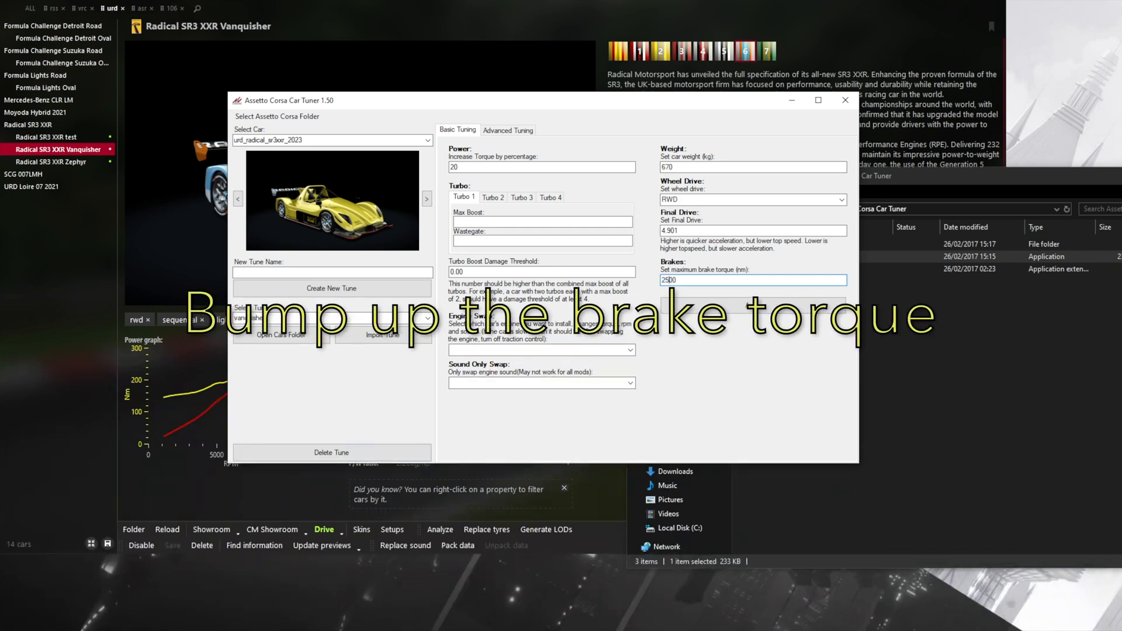